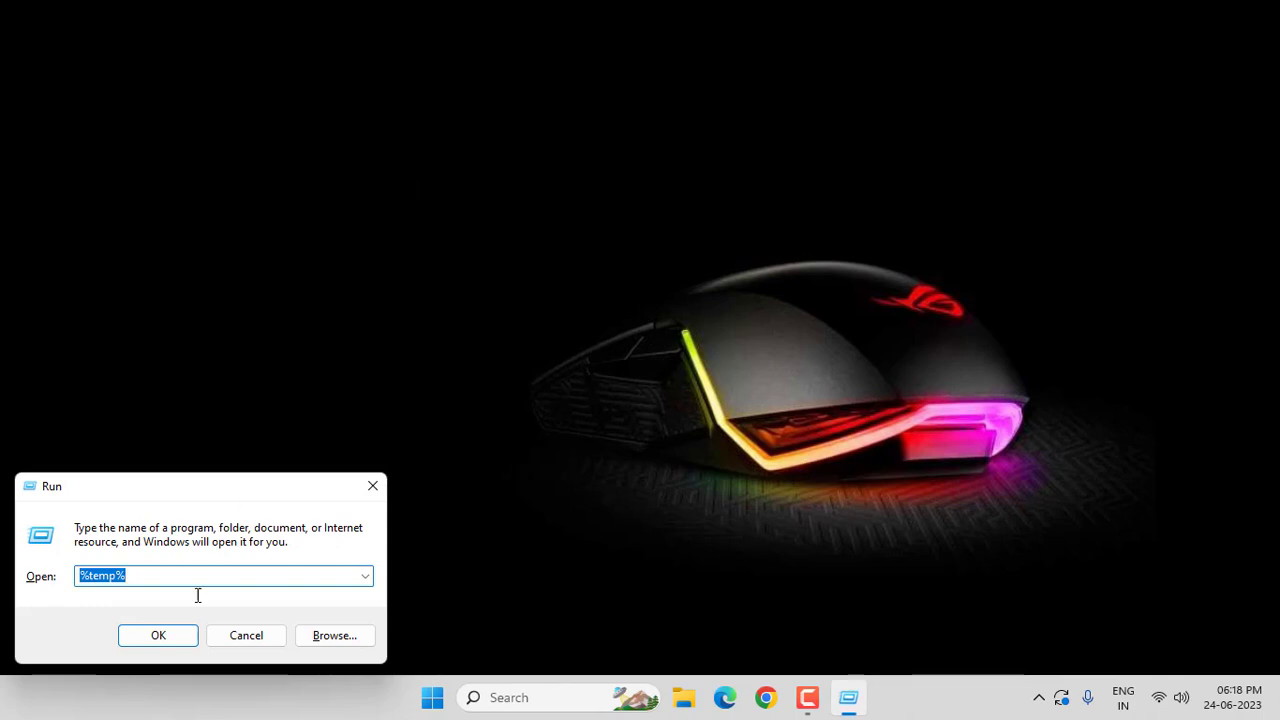
Step: Run %temp% from the Run dialog to open the Temp folder
{"action": "left_click", "coordinate": [157, 635]}
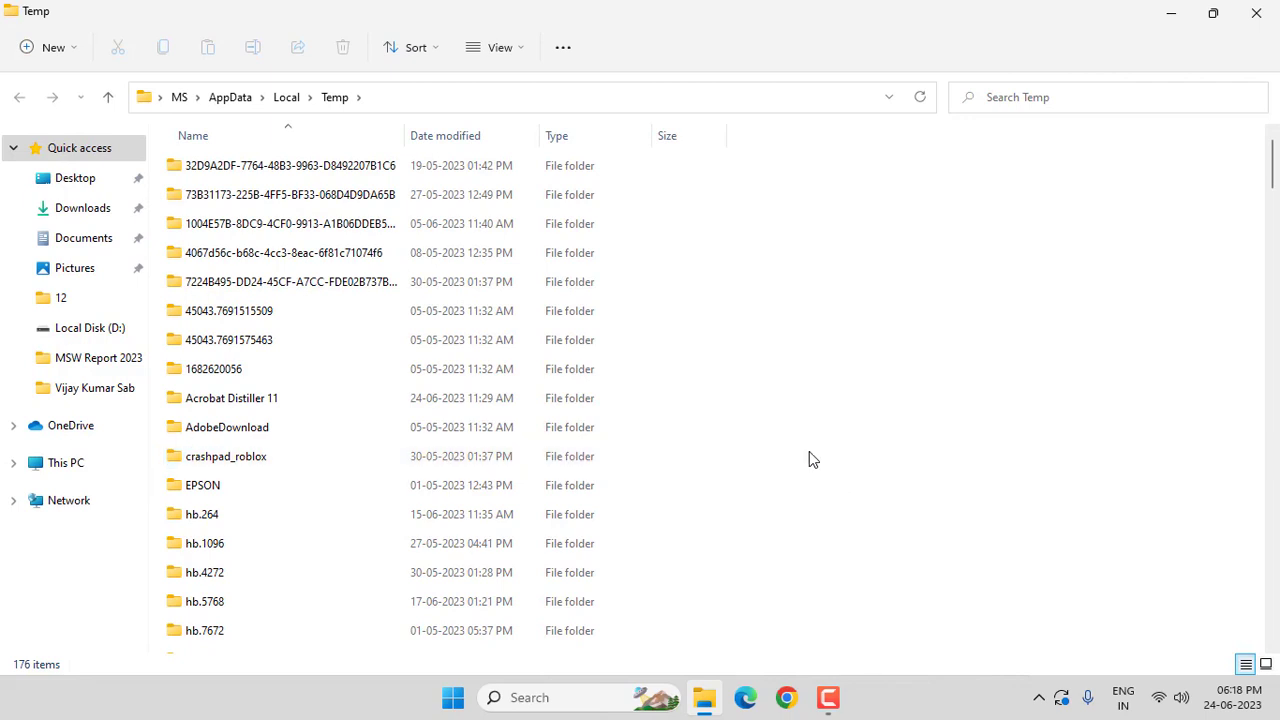
Step: Select the Roblox folder in the Temp folder listing
{"action": "left_click", "coordinate": [202, 220]}
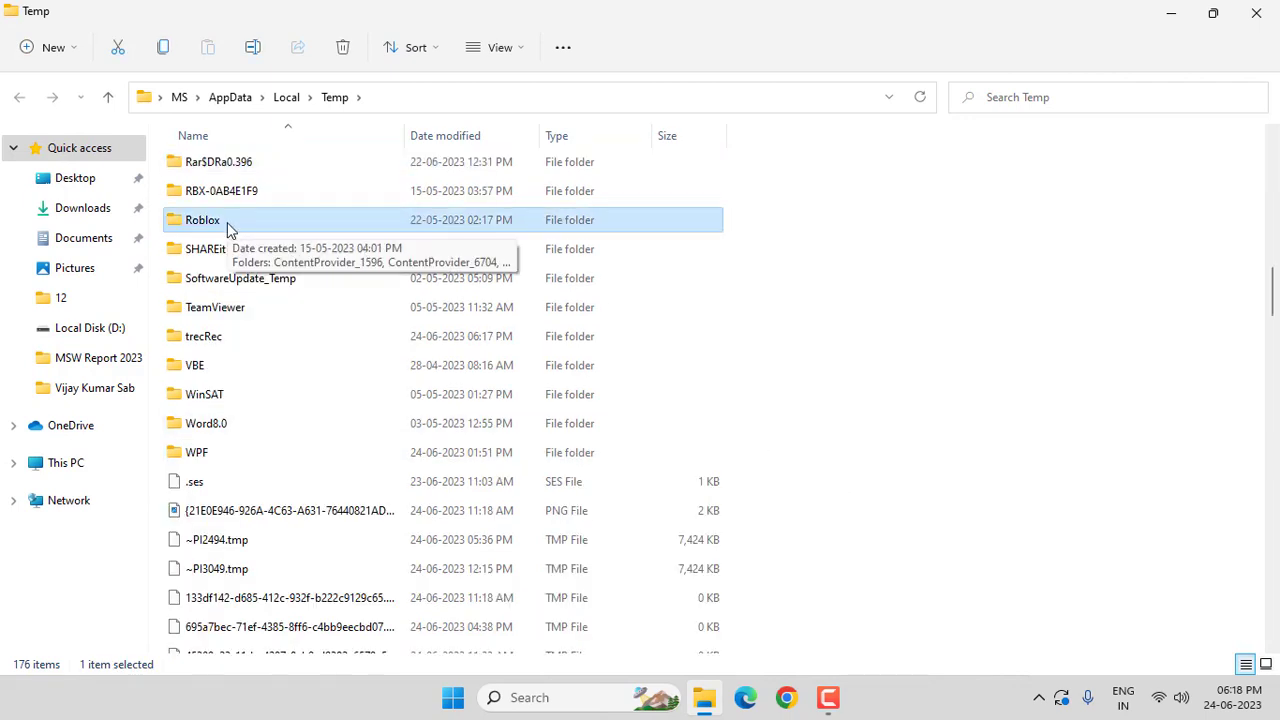
{"action": "mouse_move", "coordinate": [300, 240]}
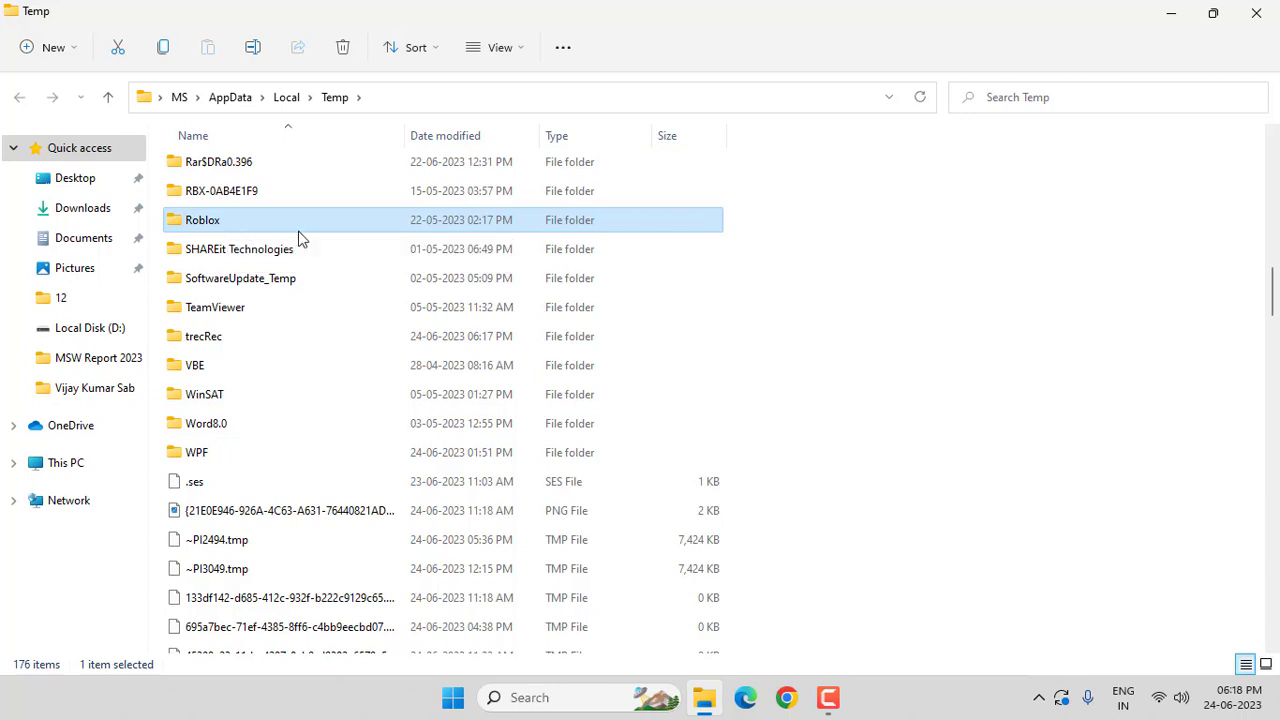
{"action": "mouse_move", "coordinate": [343, 47]}
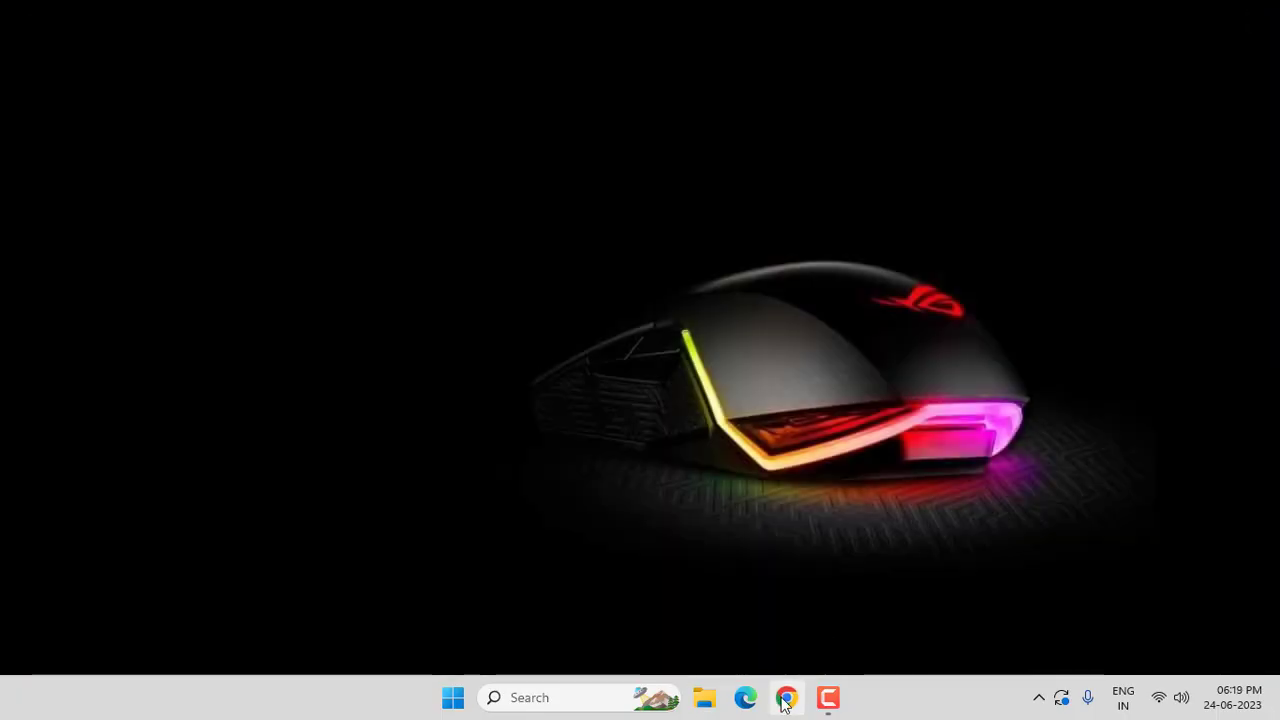
Step: Launch Chrome from the taskbar and go to its Settings page
{"action": "left_click", "coordinate": [786, 697]}
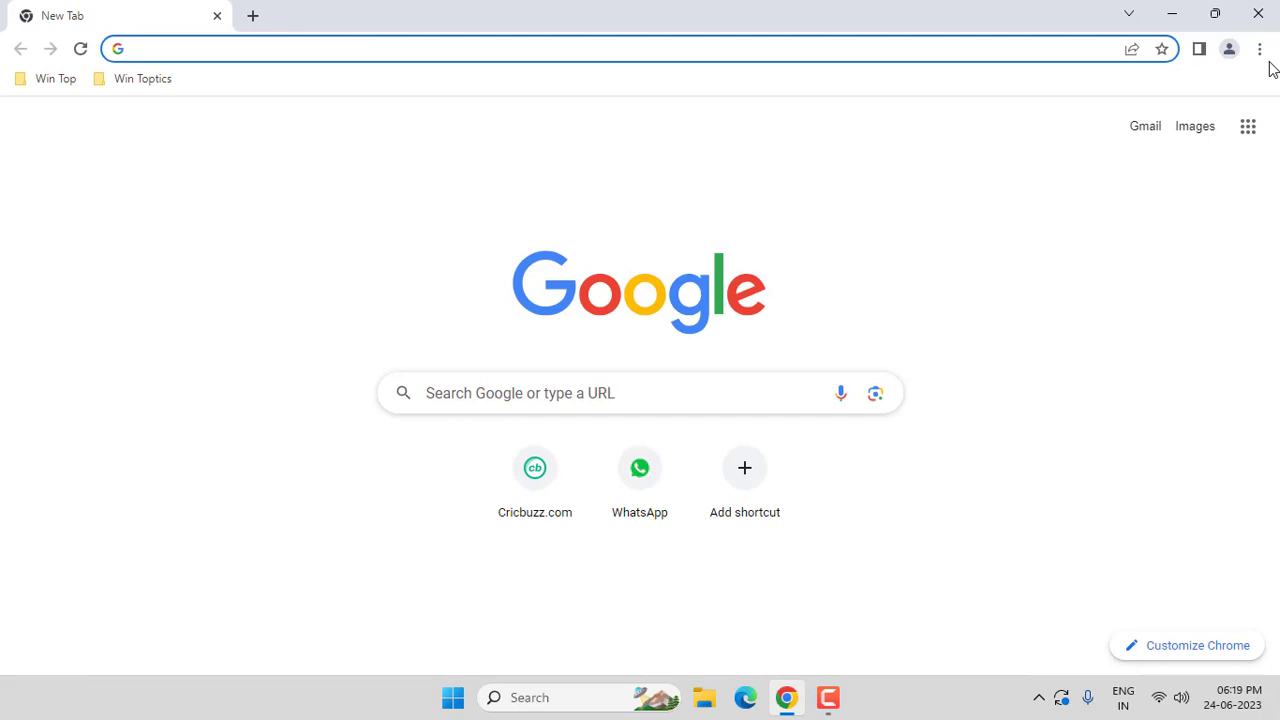
{"action": "left_click", "coordinate": [1259, 48]}
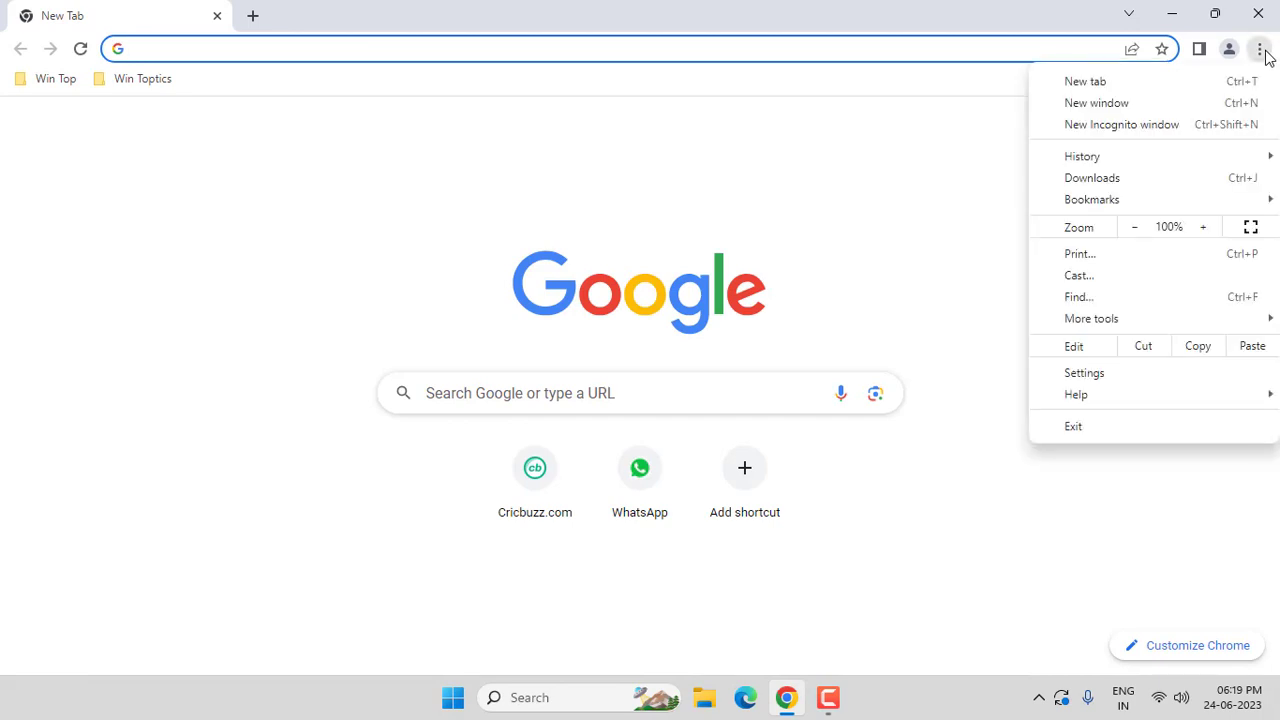
{"action": "left_click", "coordinate": [1084, 372]}
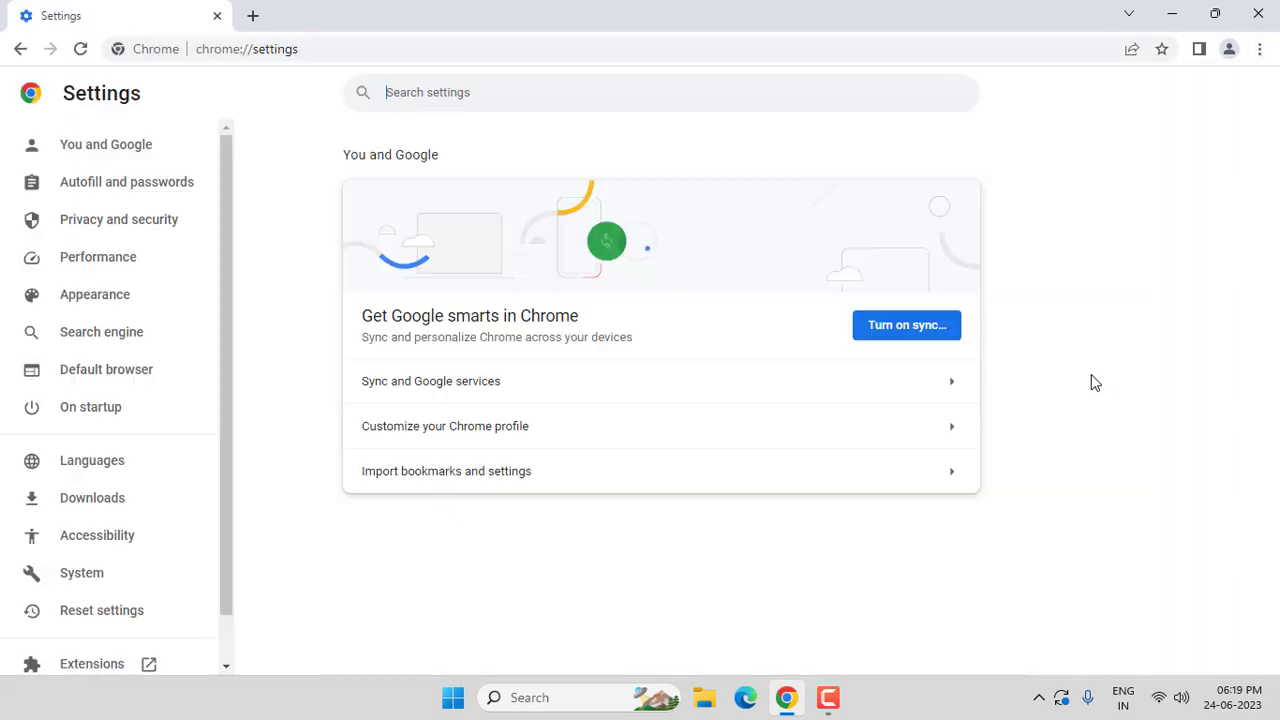
{"action": "mouse_move", "coordinate": [25, 231]}
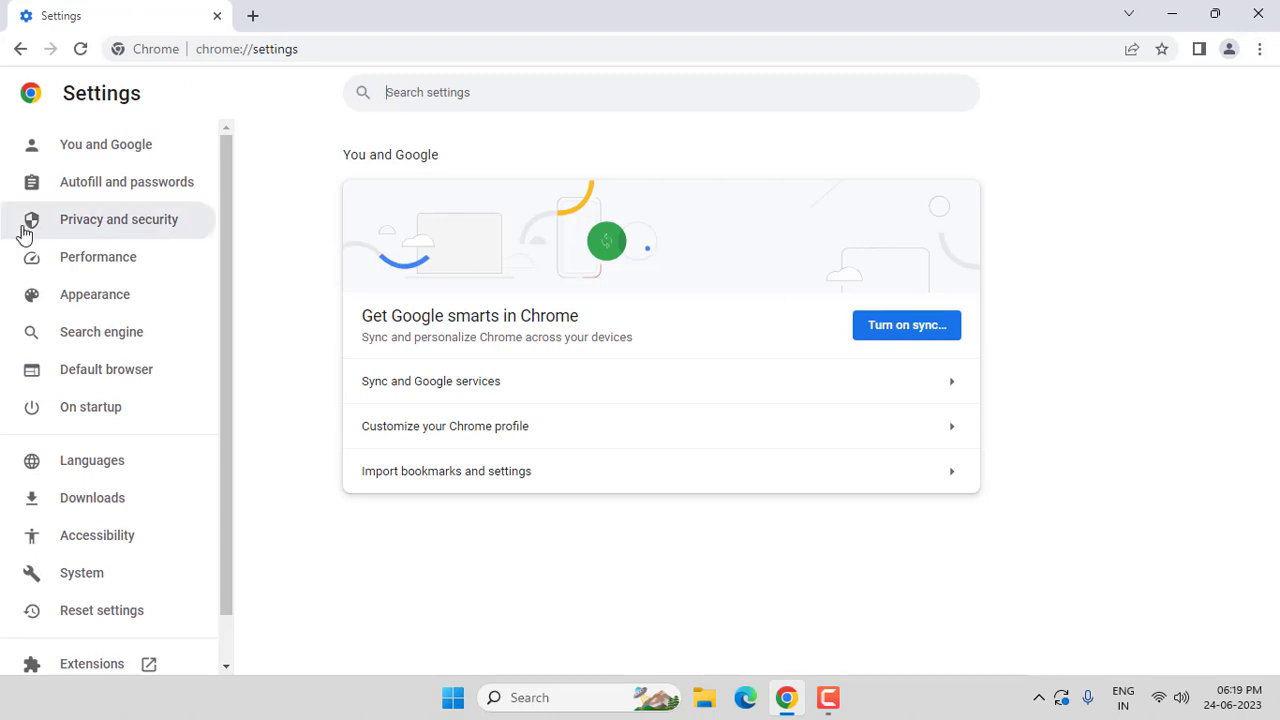
Step: Go to Privacy and security's Cookies and other site data page, scrolled to site data permissions
{"action": "left_click", "coordinate": [118, 219]}
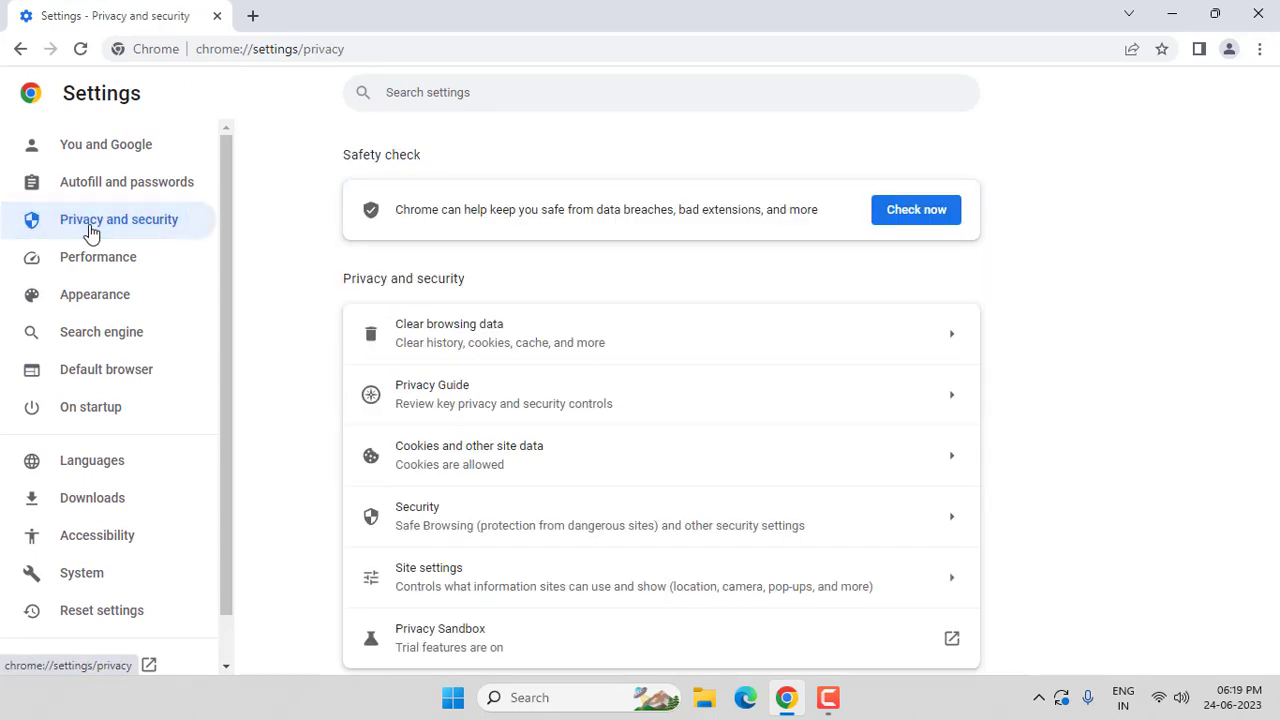
{"action": "mouse_move", "coordinate": [410, 485]}
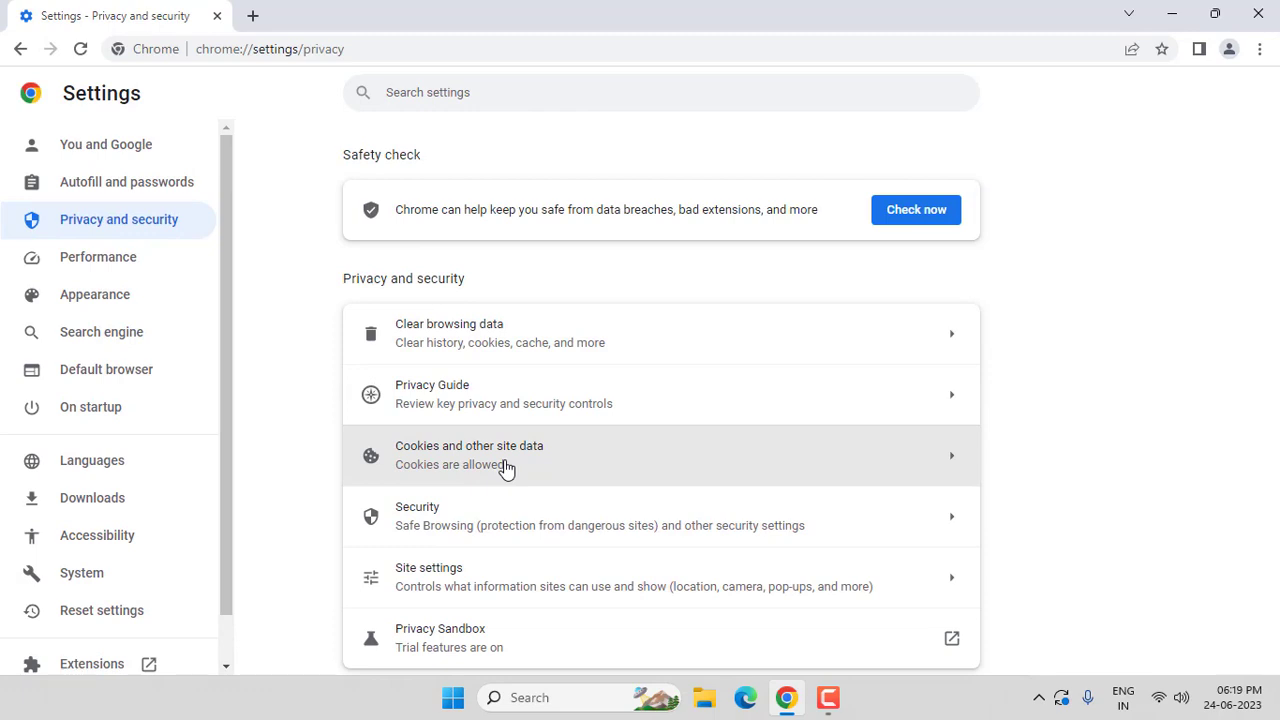
{"action": "left_click", "coordinate": [469, 455]}
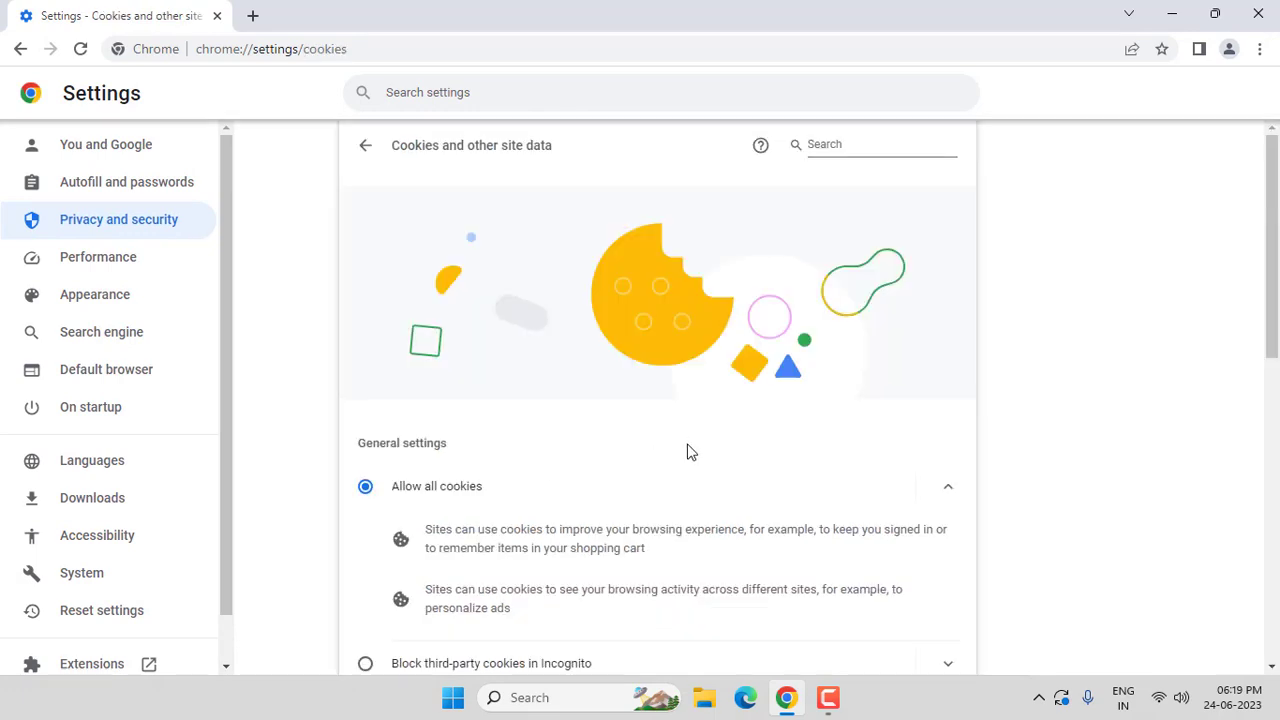
{"action": "scroll", "scroll_direction": "down", "scroll_amount": 3}
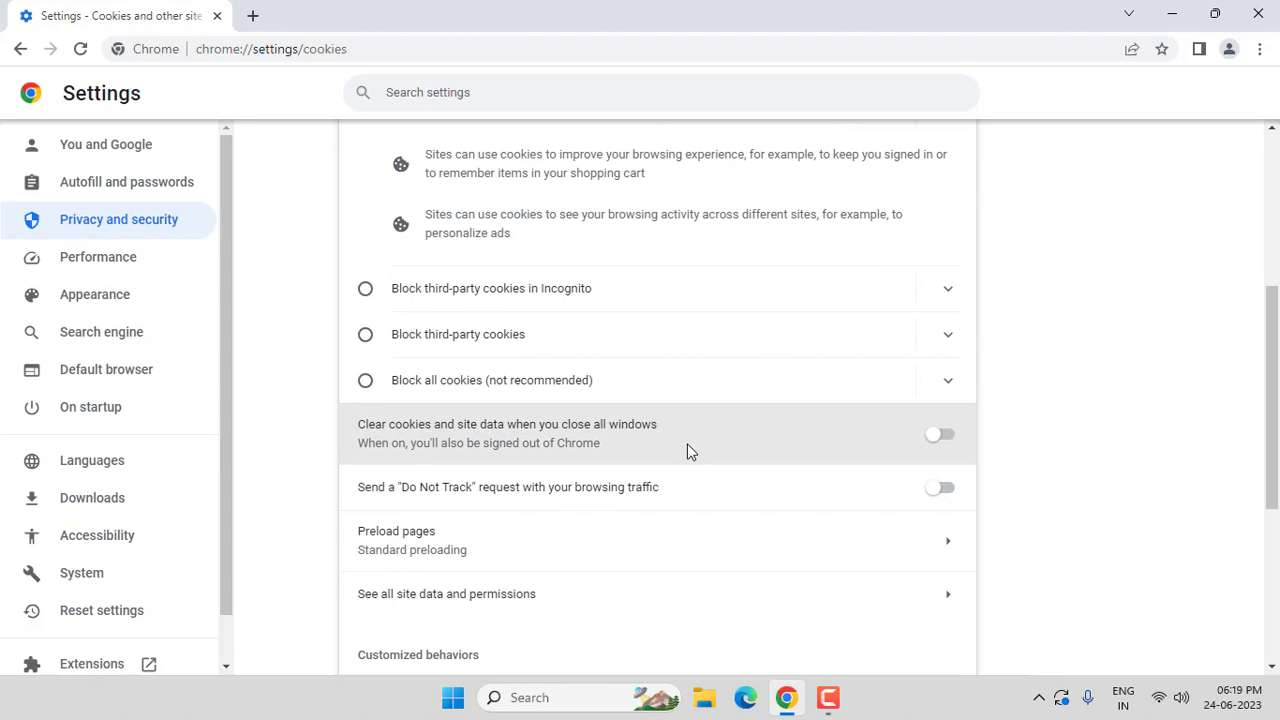
{"action": "scroll", "scroll_direction": "down", "scroll_amount": 3}
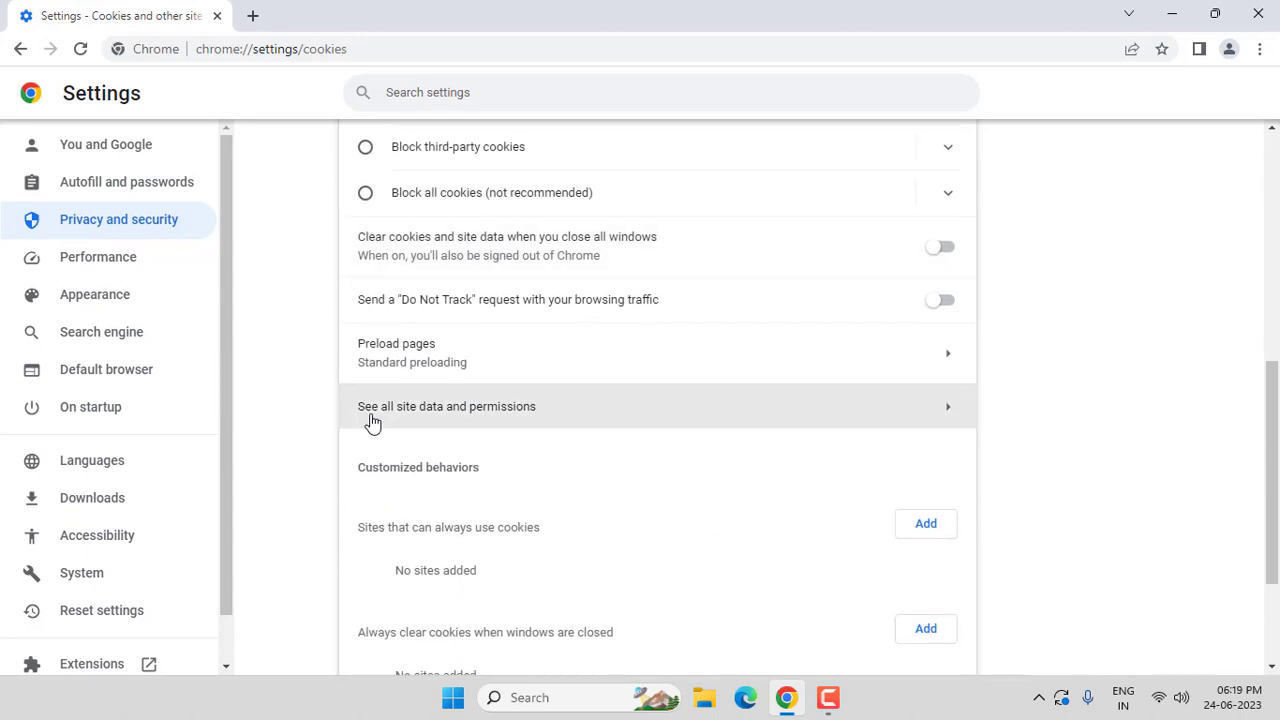
{"action": "mouse_move", "coordinate": [428, 420]}
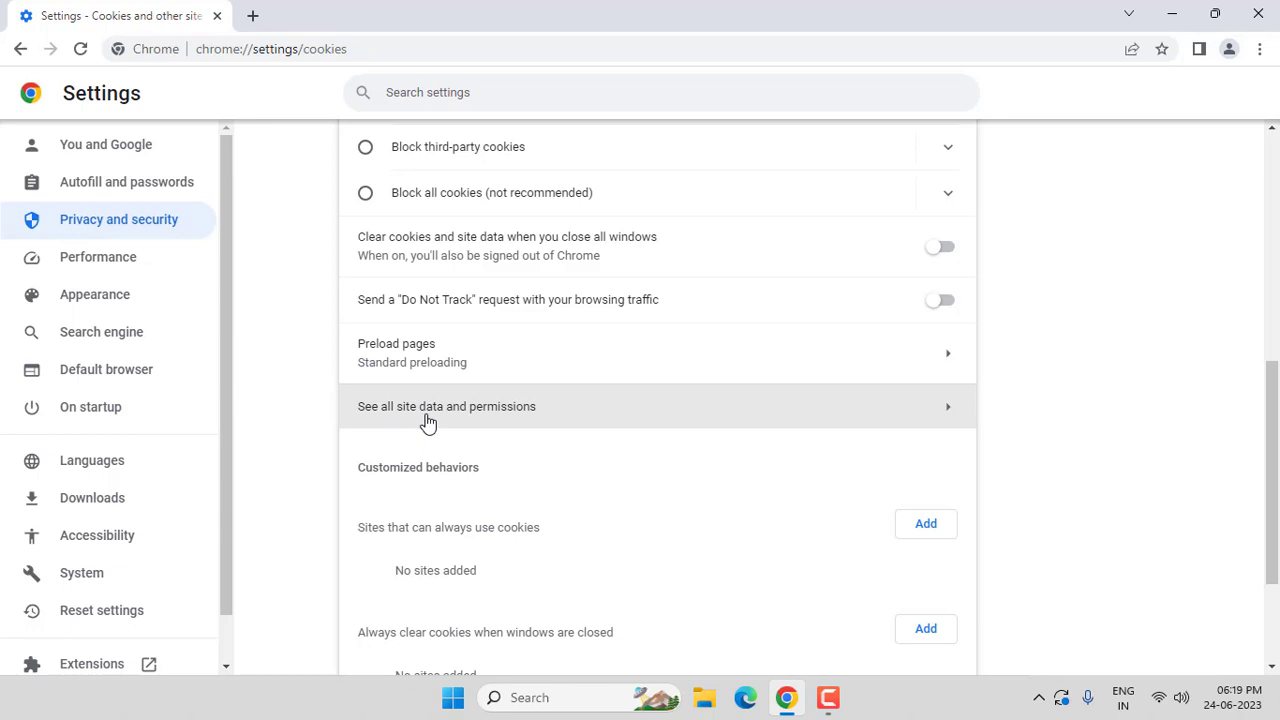
Step: Filter the All sites data list by 'roblox' to show roblox.com and softonic.com
{"action": "left_click", "coordinate": [446, 406]}
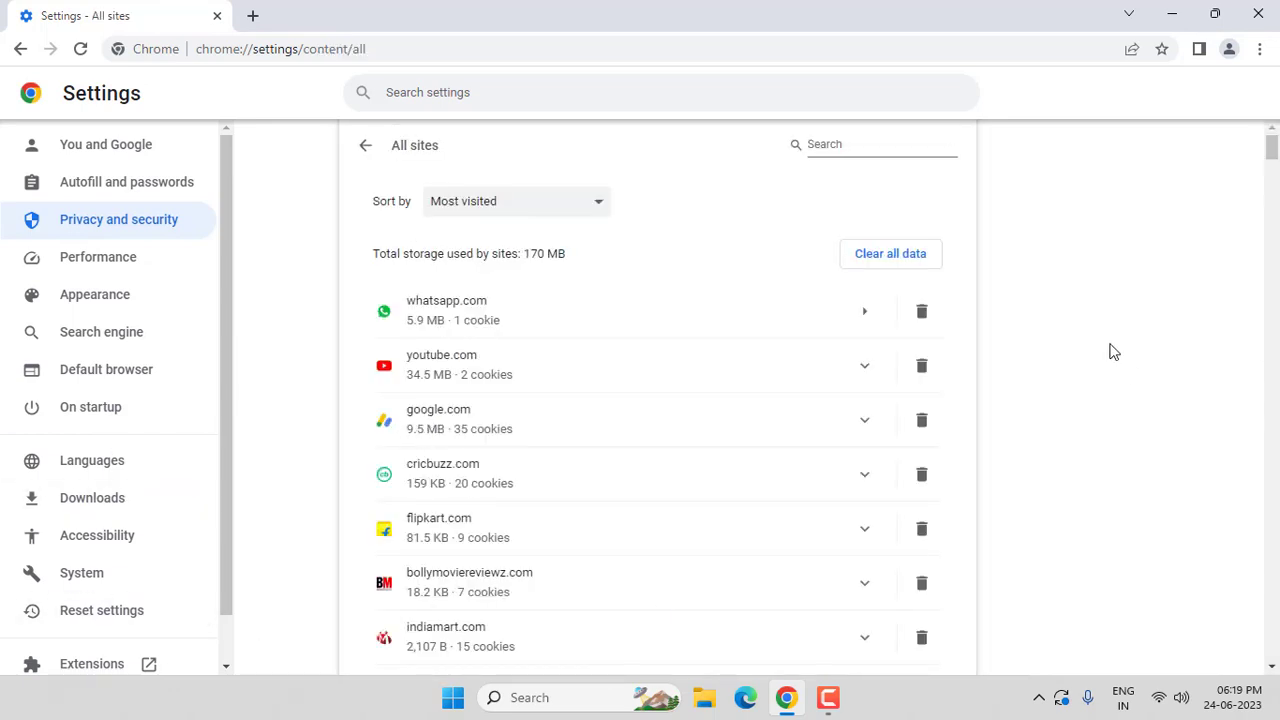
{"action": "left_click", "coordinate": [875, 144]}
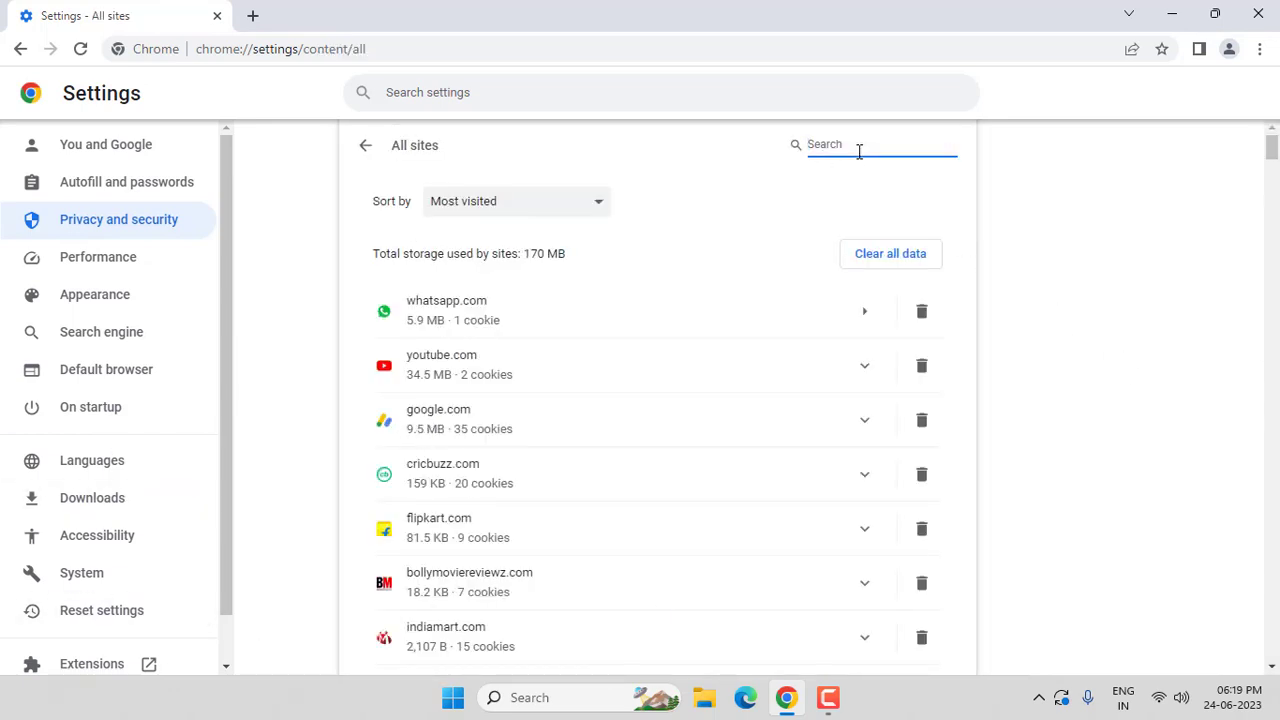
{"action": "type", "text": "roblox"}
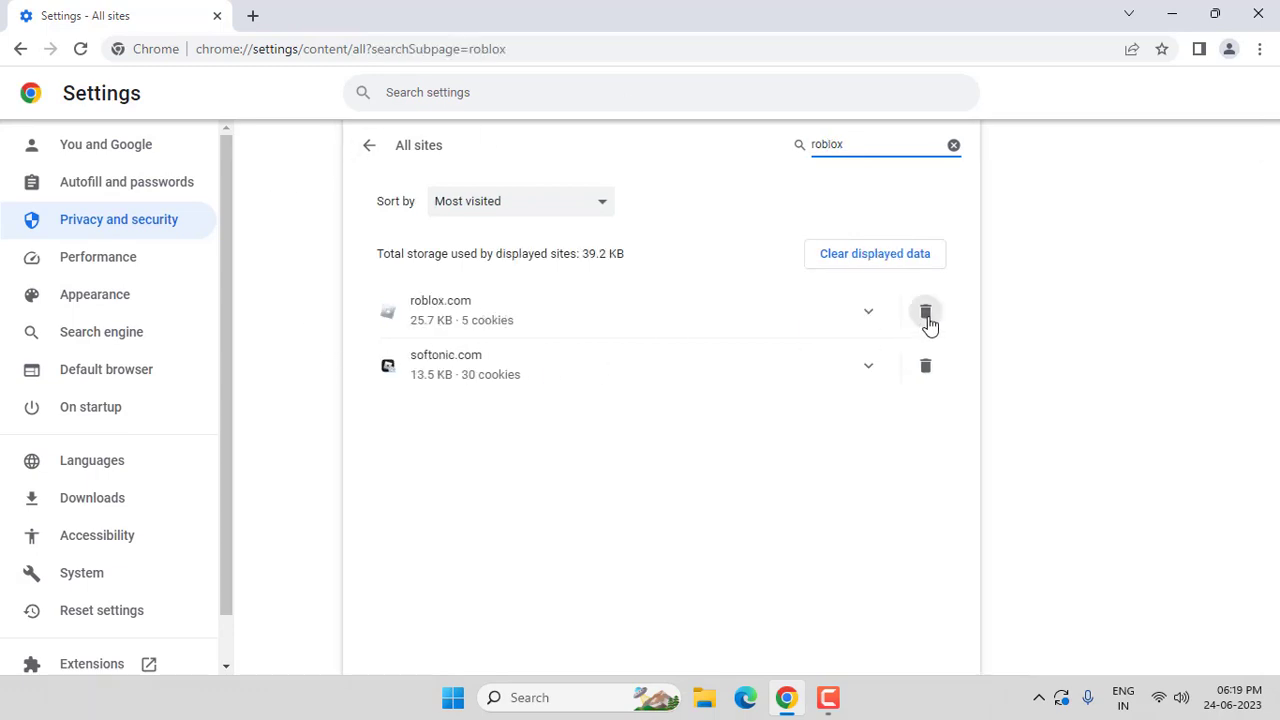
{"action": "mouse_move", "coordinate": [1030, 343]}
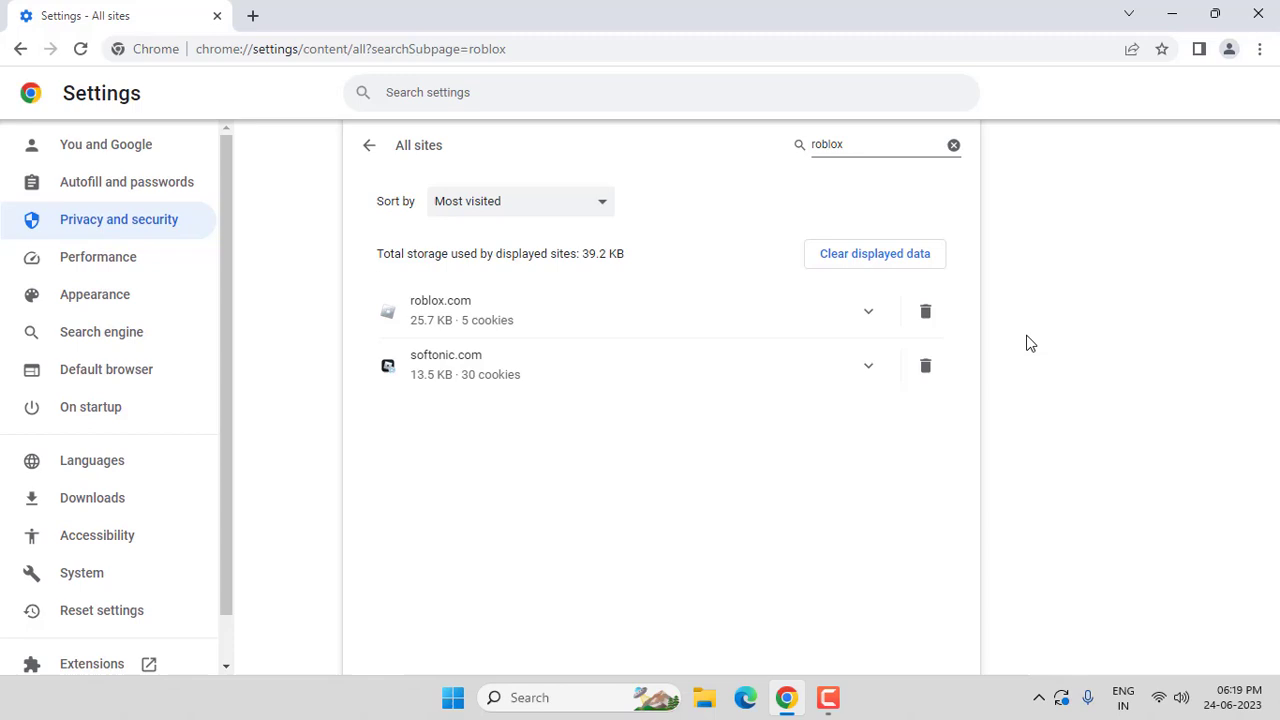